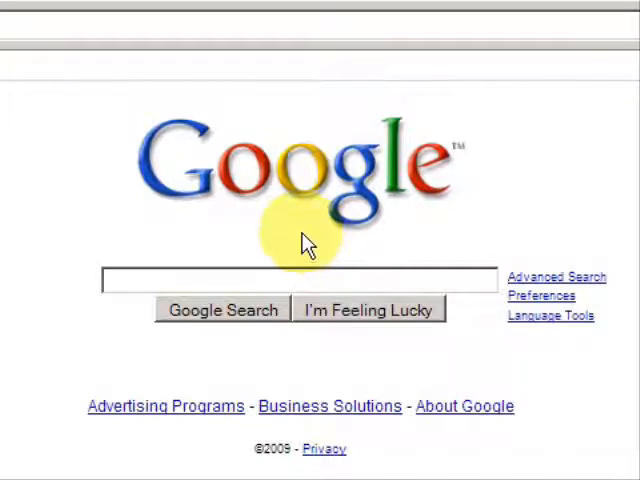
{"action": "mouse_move", "coordinate": [304, 240]}
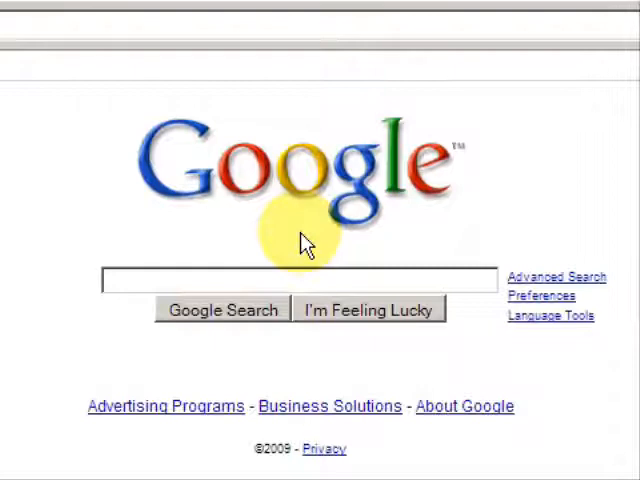
{"action": "mouse_move", "coordinate": [302, 244]}
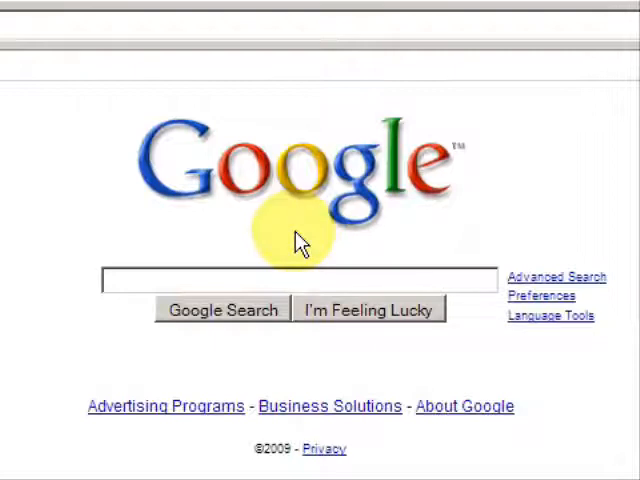
{"action": "mouse_move", "coordinate": [256, 224]}
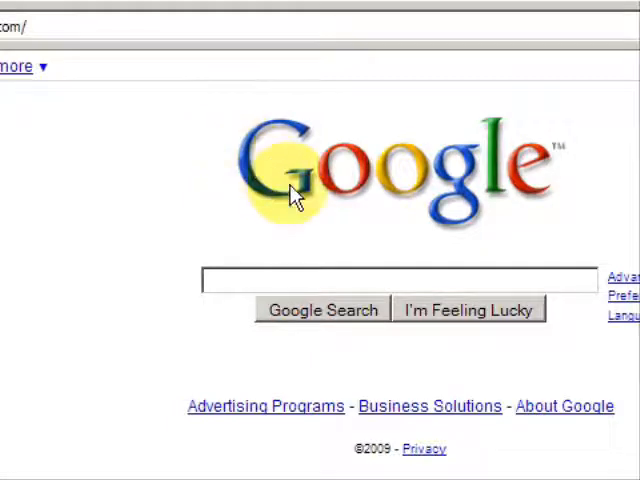
{"action": "mouse_move", "coordinate": [324, 200]}
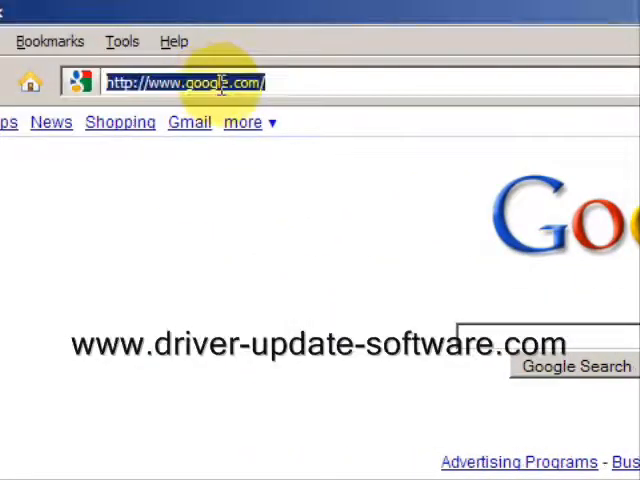
{"action": "type", "text": "www.driver-u"}
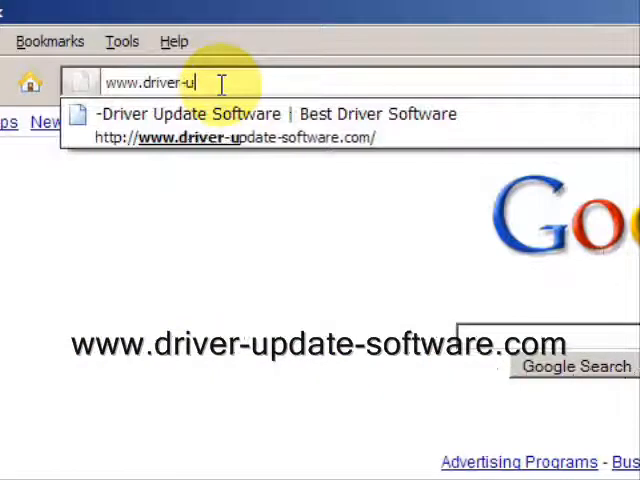
{"action": "type", "text": "pdate-software.com/"}
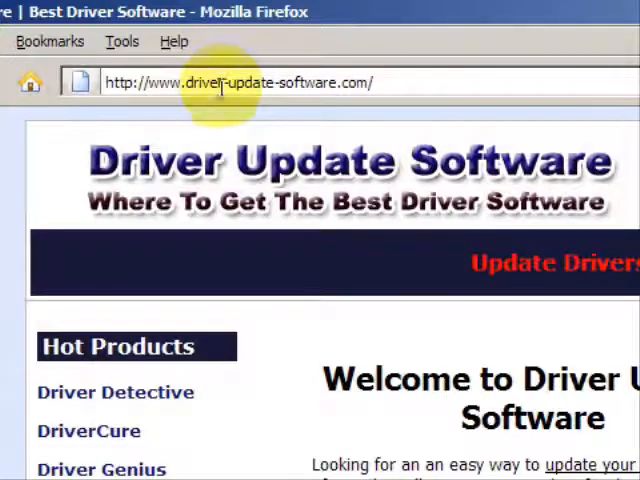
Scroll down the site to reach the Driver Detective download link.
{"action": "scroll", "scroll_direction": "down", "scroll_amount": 3}
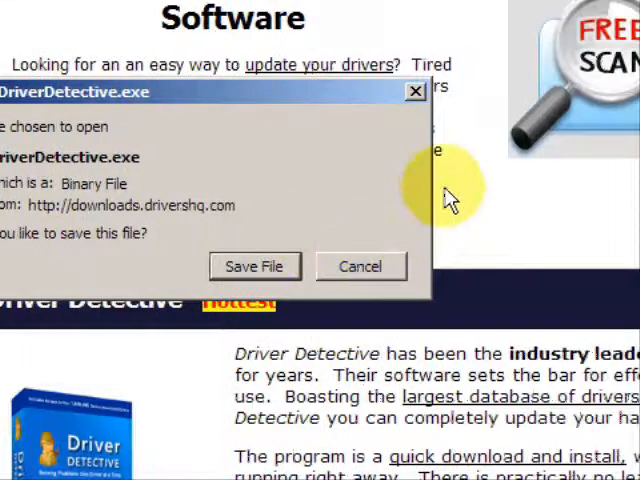
{"action": "mouse_move", "coordinate": [460, 190]}
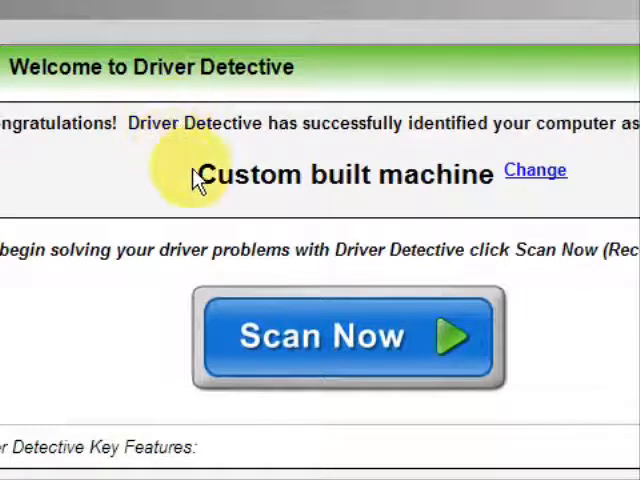
{"action": "mouse_move", "coordinate": [244, 284]}
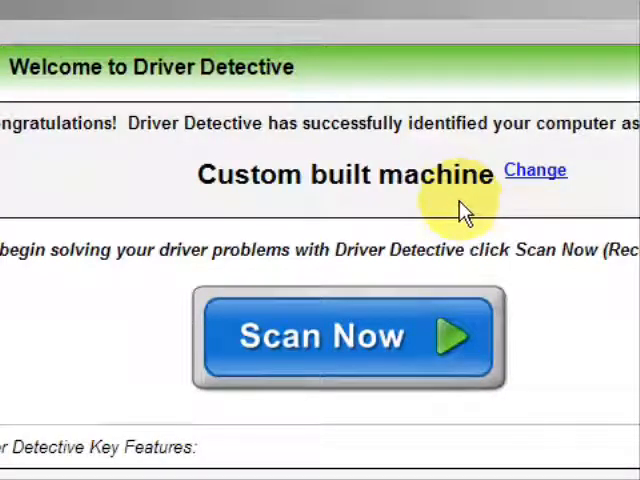
Scroll the Driver Detective welcome window down to the Scan Now button.
{"action": "scroll", "scroll_direction": "down", "scroll_amount": 3}
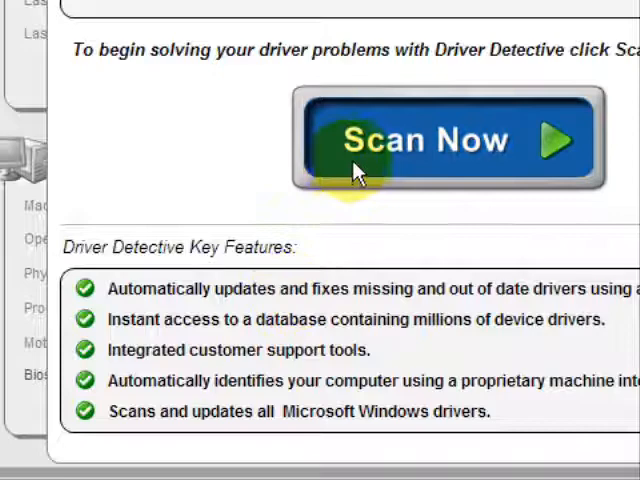
{"action": "scroll", "scroll_direction": "down", "scroll_amount": 3}
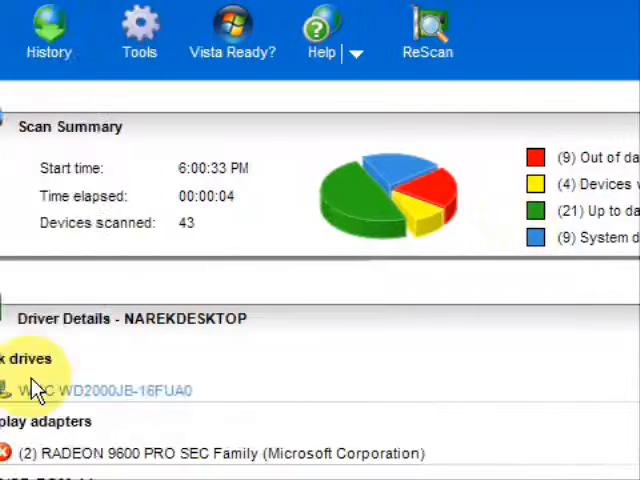
Start downloading the out-of-date Display adapters driver from the Driver Details list.
{"action": "scroll", "scroll_direction": "down", "scroll_amount": 3}
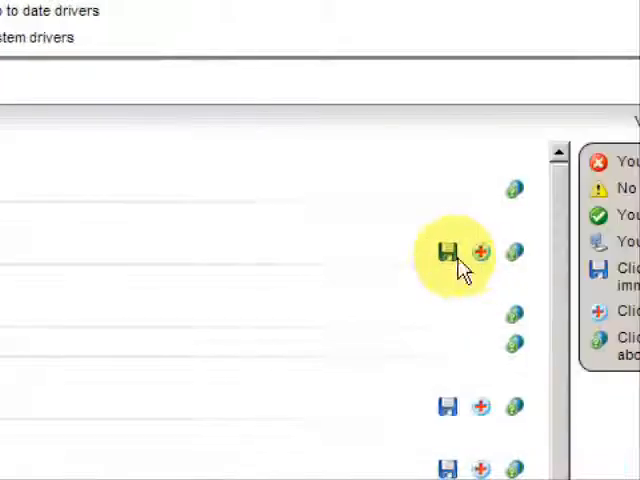
{"action": "left_click", "coordinate": [448, 252]}
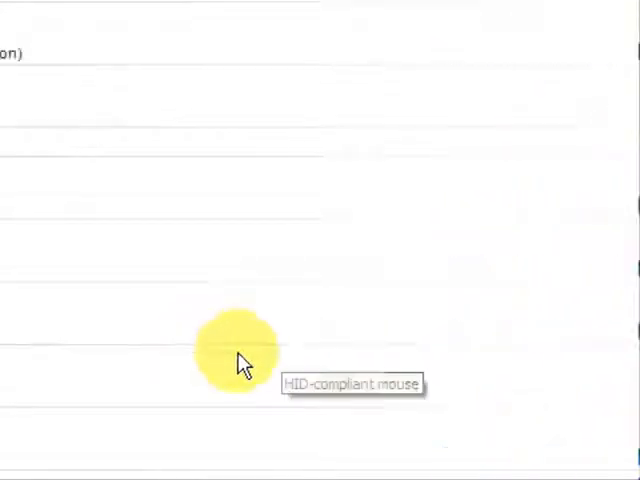
{"action": "mouse_move", "coordinate": [290, 356]}
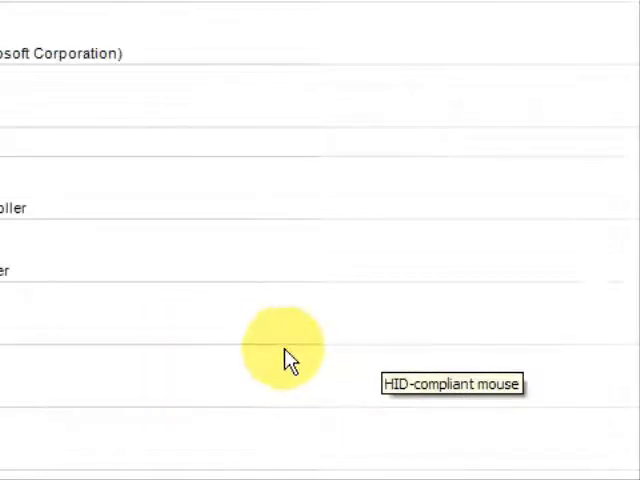
{"action": "mouse_move", "coordinate": [344, 356]}
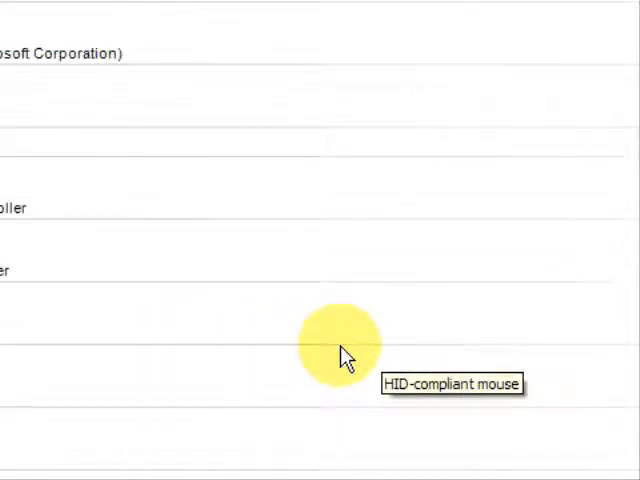